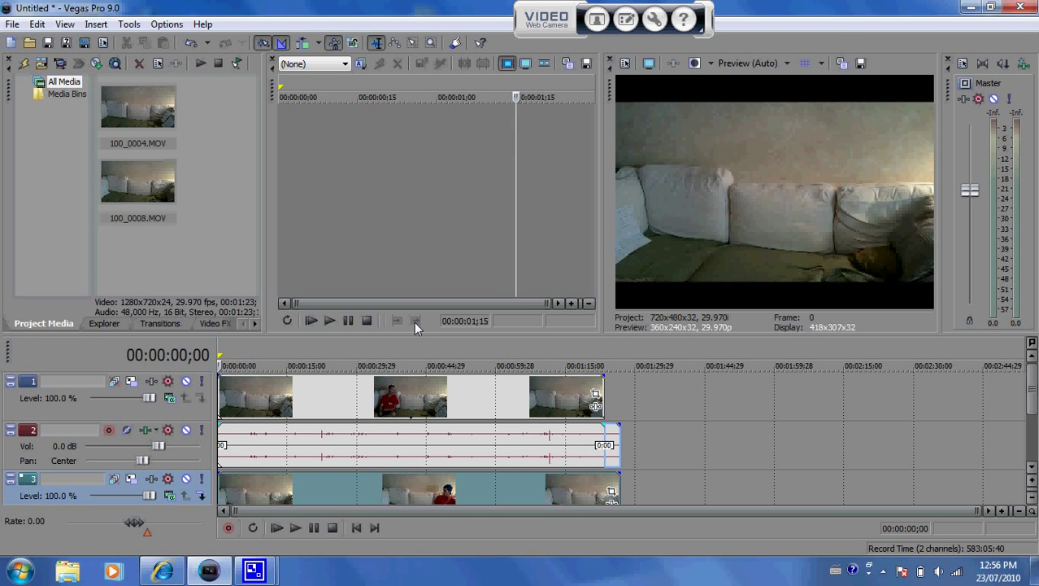
mouse_move(416, 320)
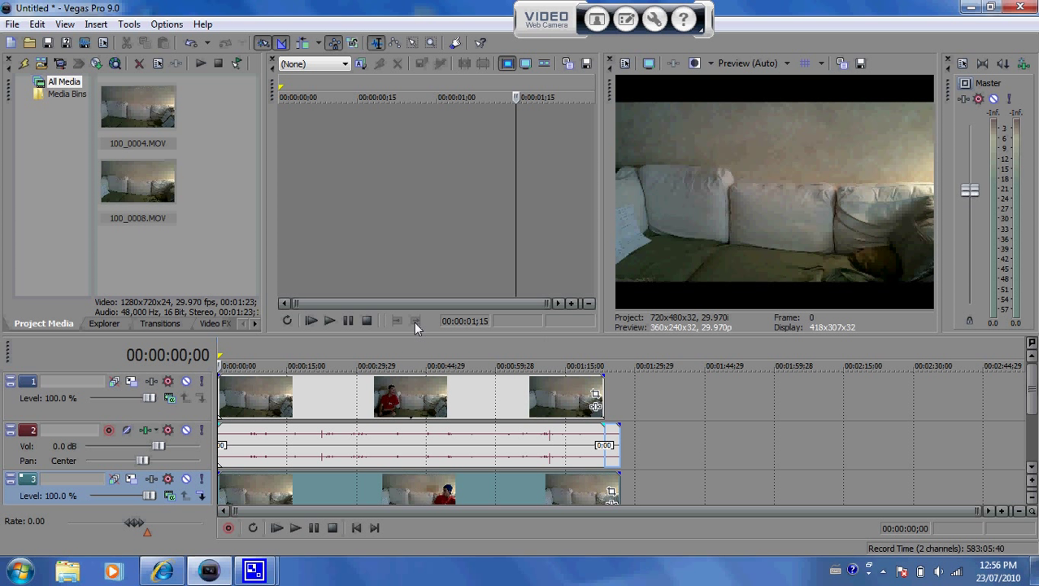
mouse_move(560, 51)
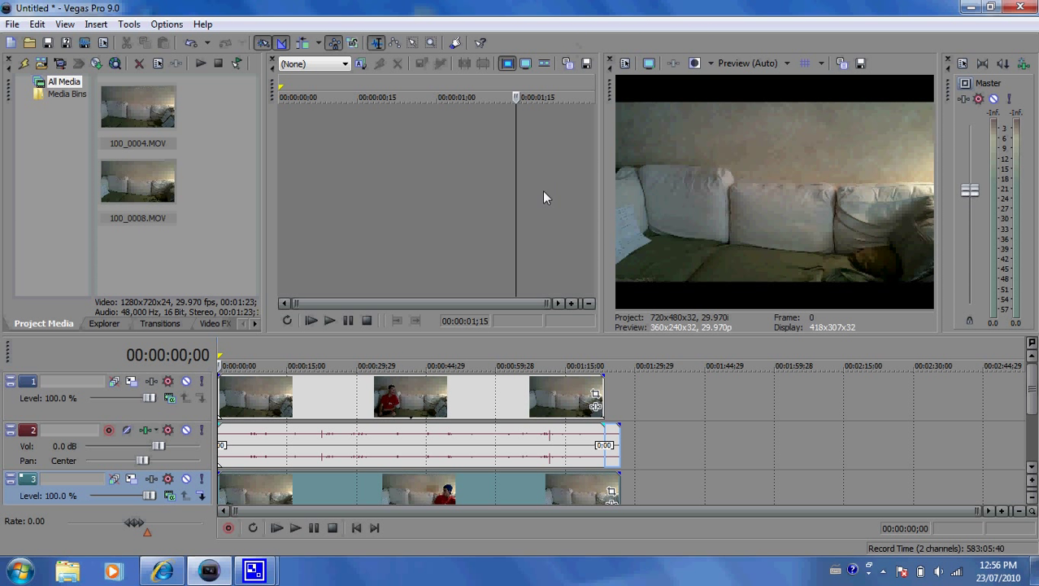
mouse_move(473, 270)
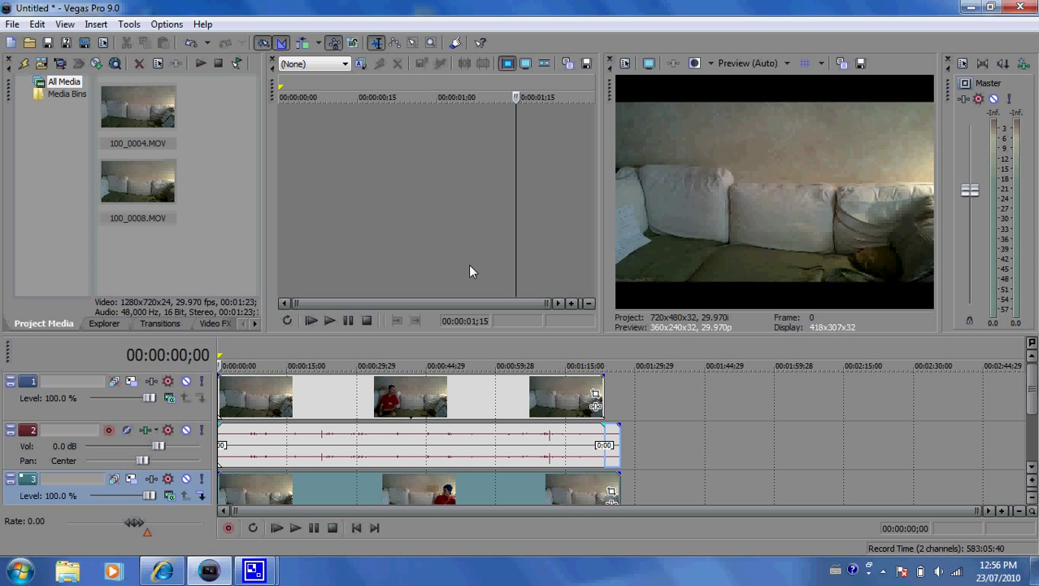
- Select the top clip at 00:00:38;21 where the red-shirted person sits on the couch
click(306, 364)
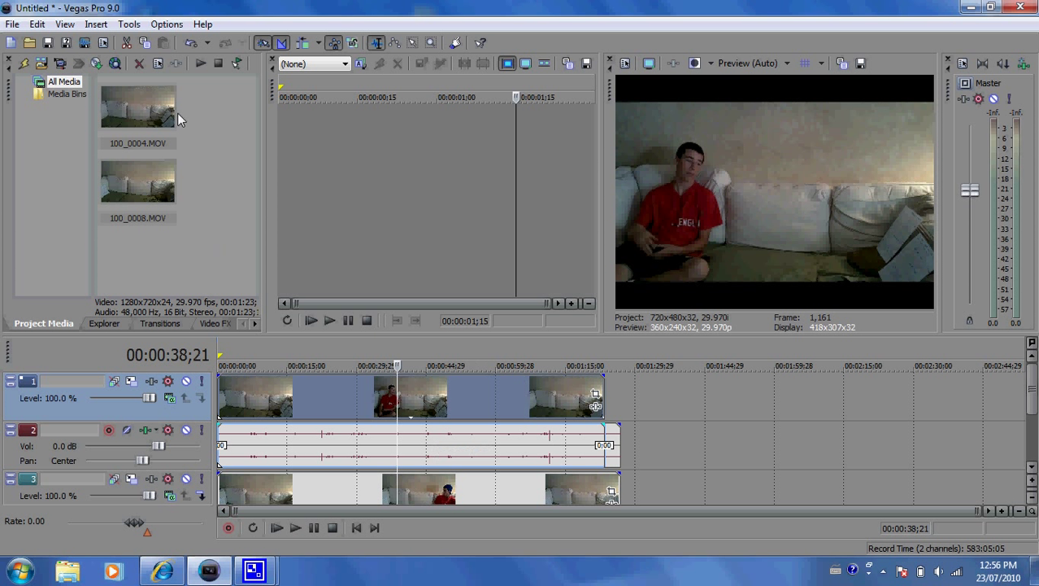
mouse_move(687, 233)
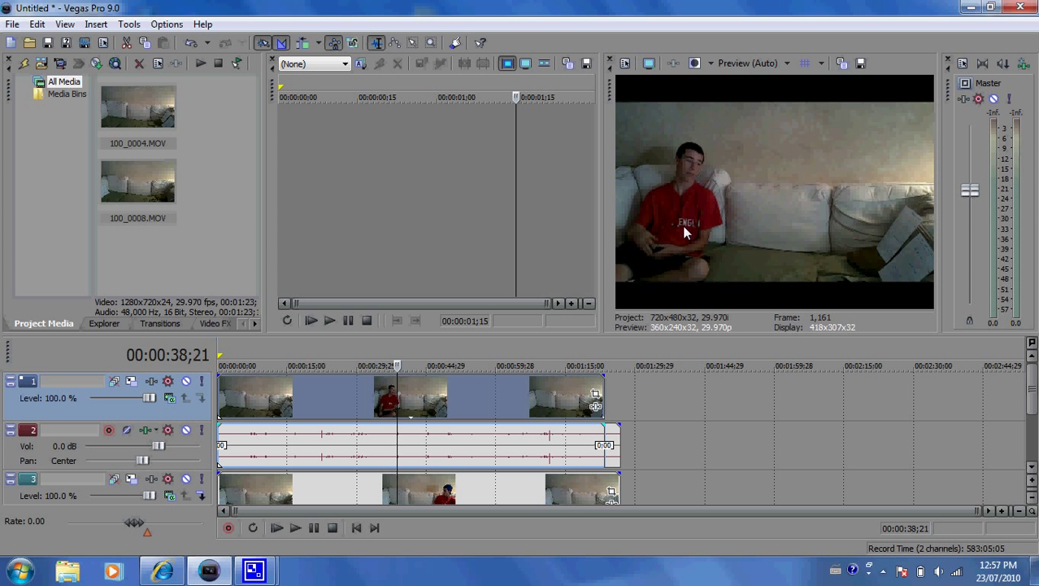
mouse_move(475, 488)
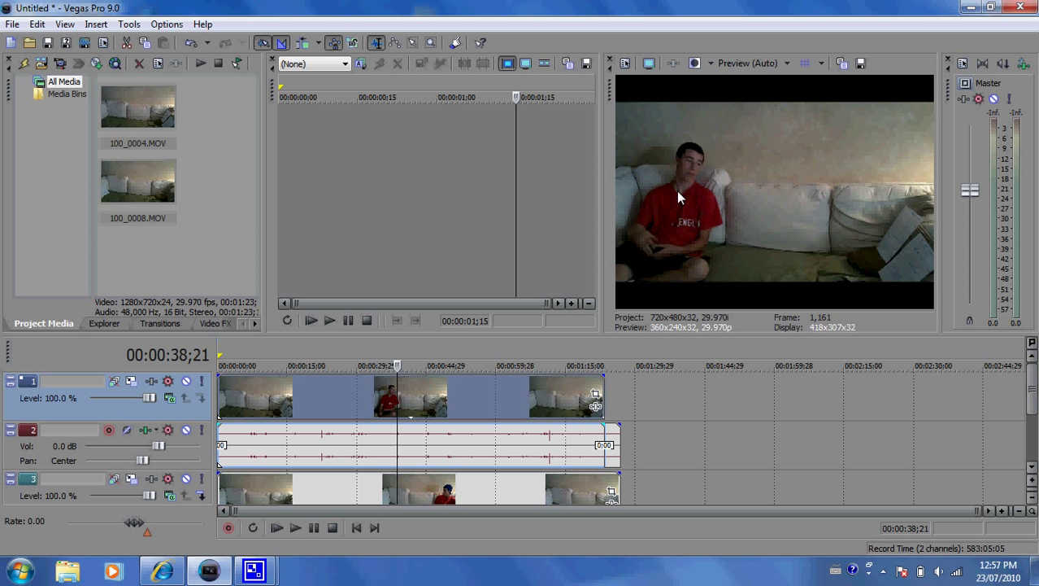
mouse_move(407, 415)
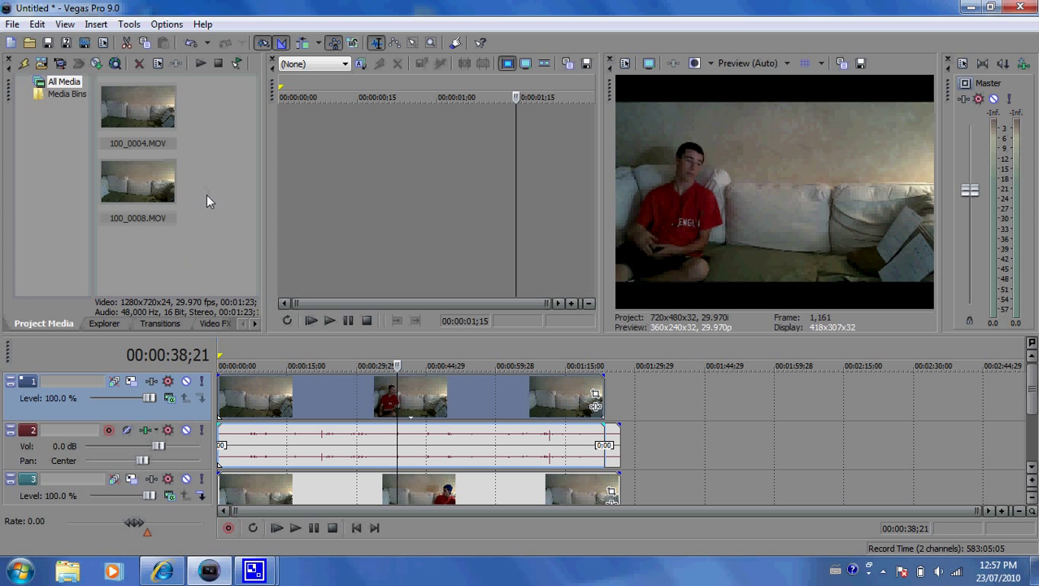
mouse_move(595, 407)
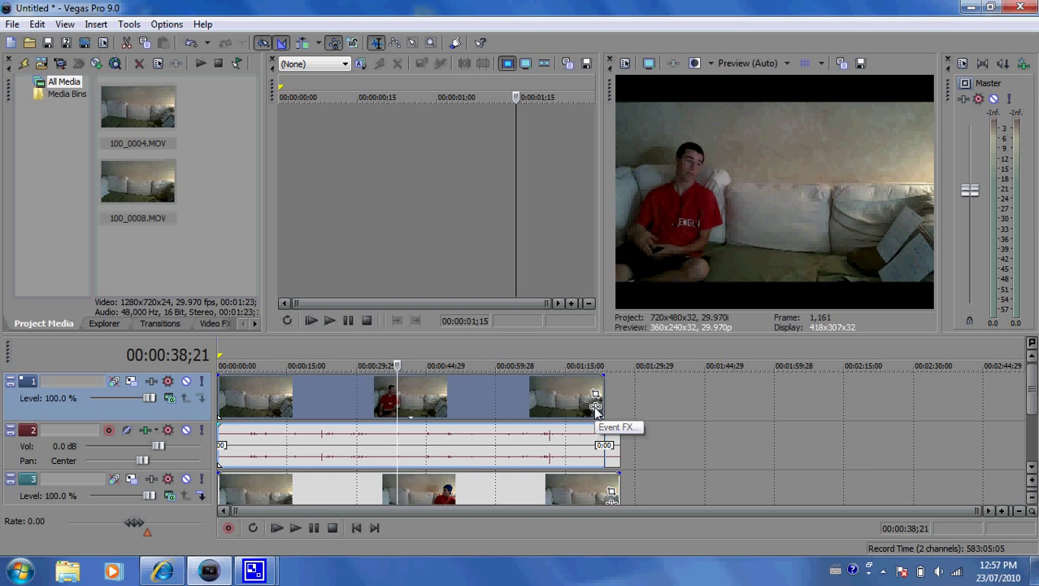
- Add the Sony Cookie Cutter effect to the top clip via its Event FX
click(596, 407)
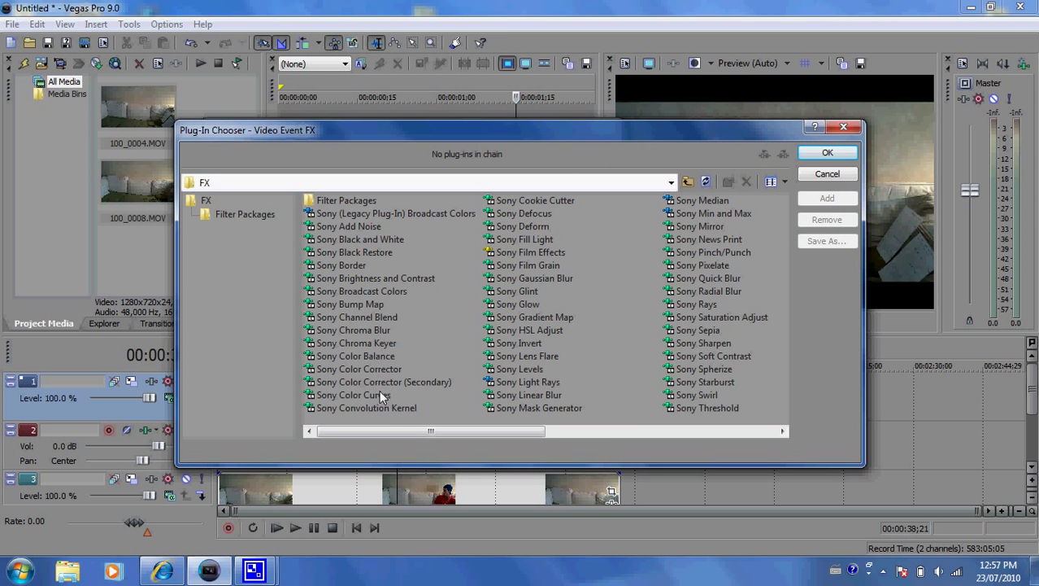
click(535, 200)
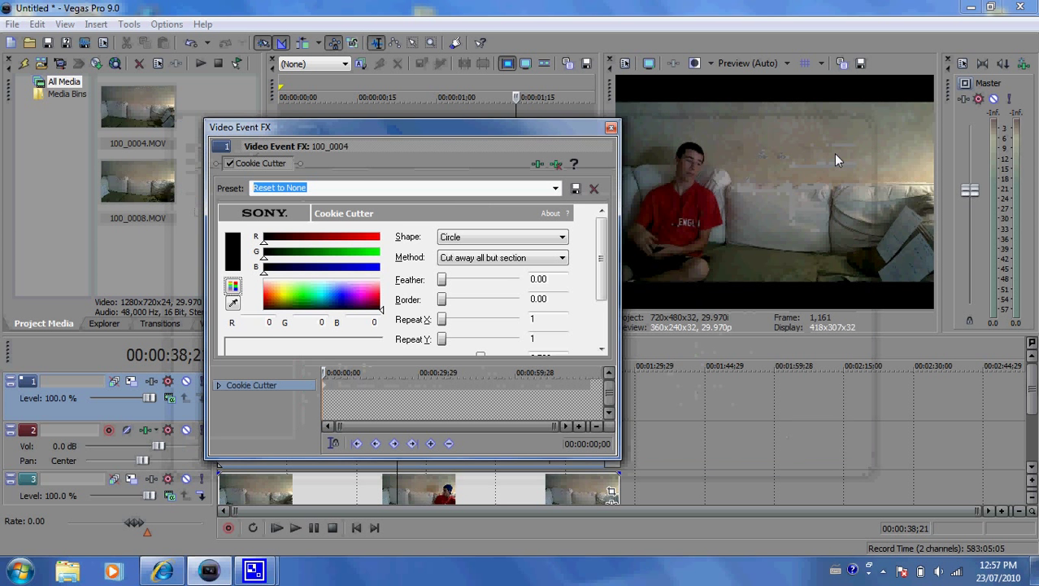
- Set the Cookie Cutter Shape to Square instead of Circle
scroll(down, 3)
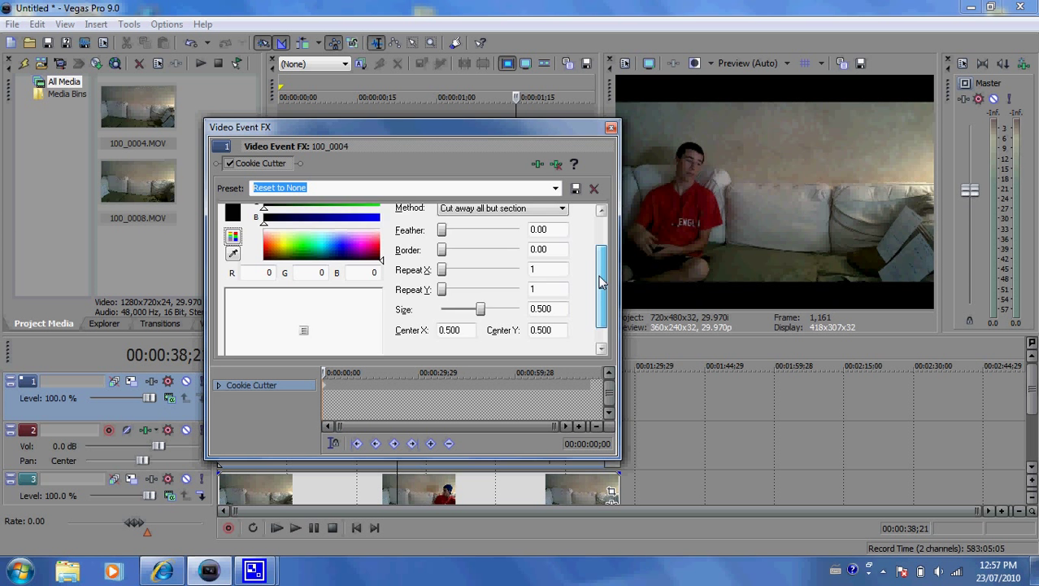
scroll(up, 3)
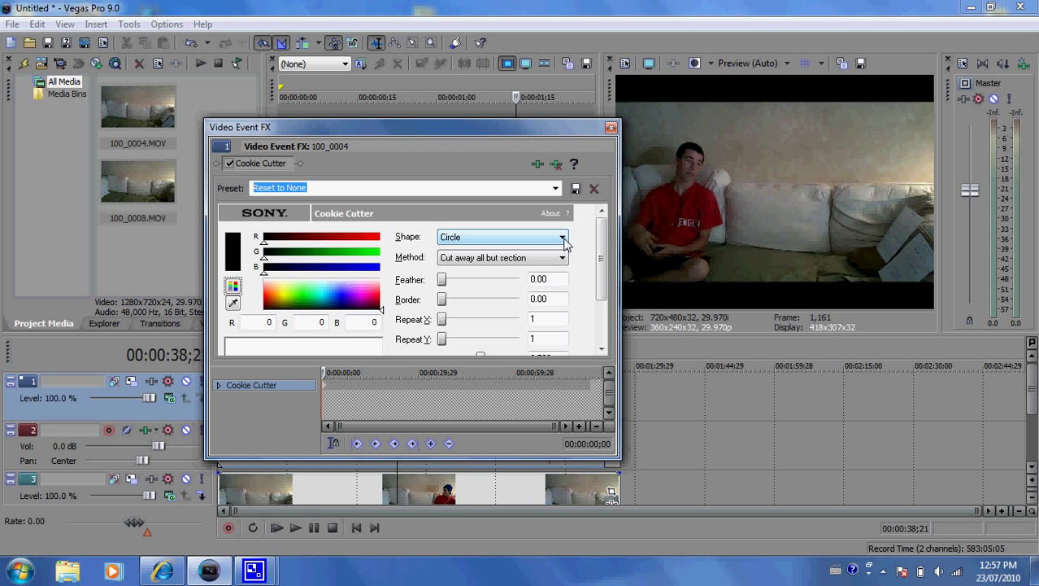
click(563, 238)
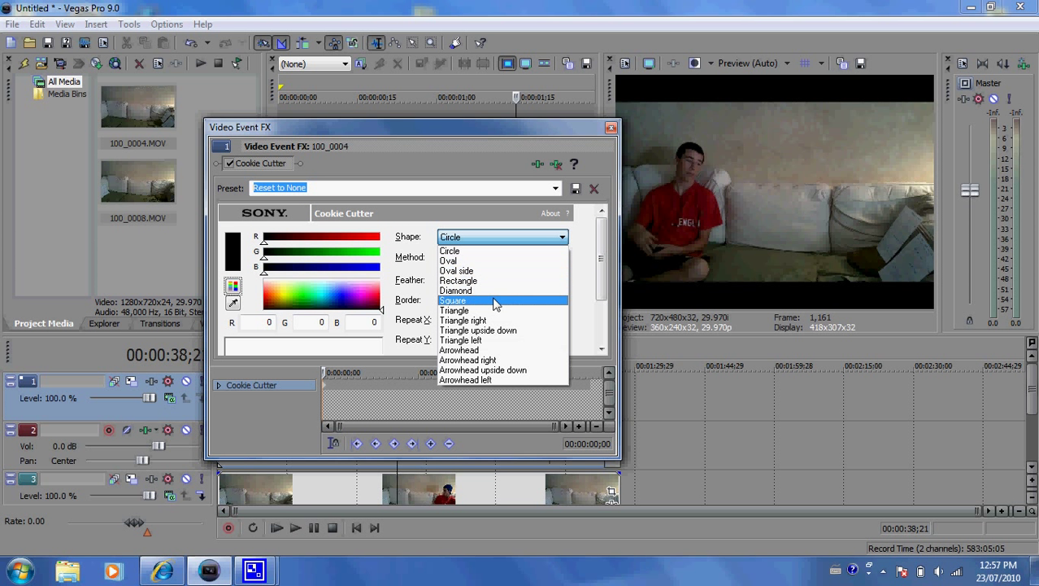
click(452, 299)
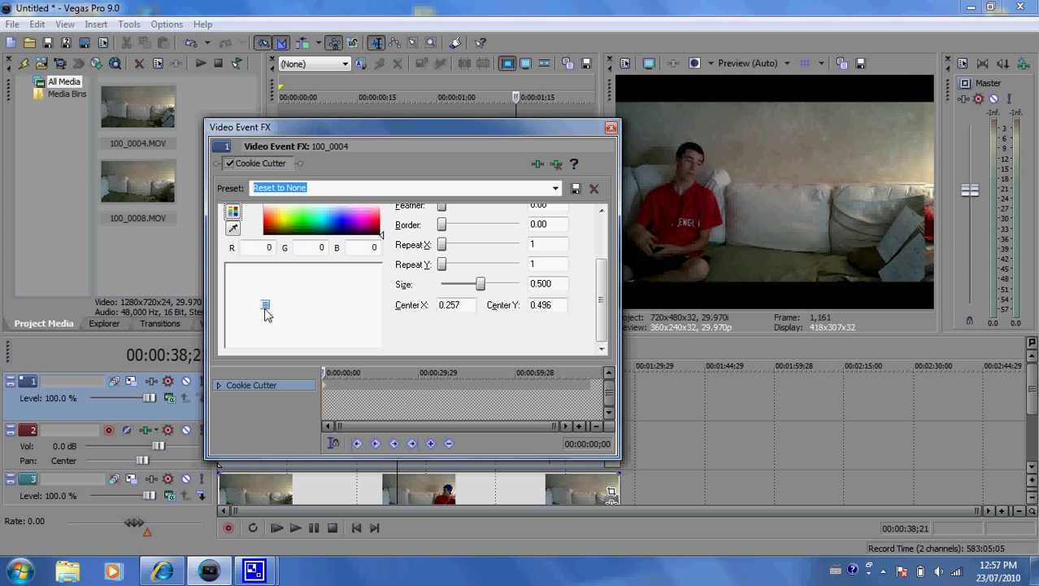
- Move the mask centre to X 0.000, Y 0.470 and check the side-by-side result
drag(265, 307, 231, 303)
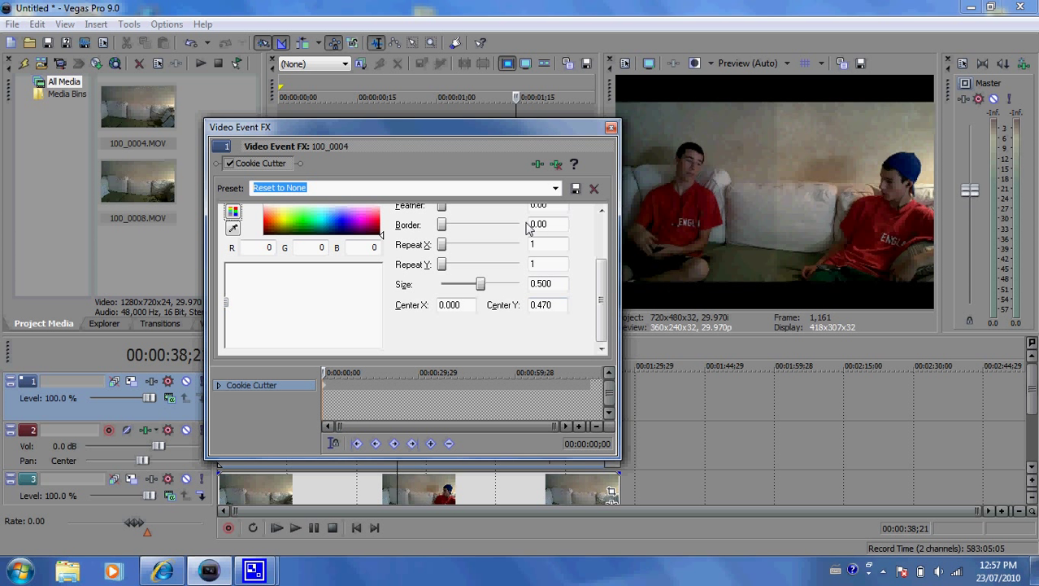
mouse_move(765, 400)
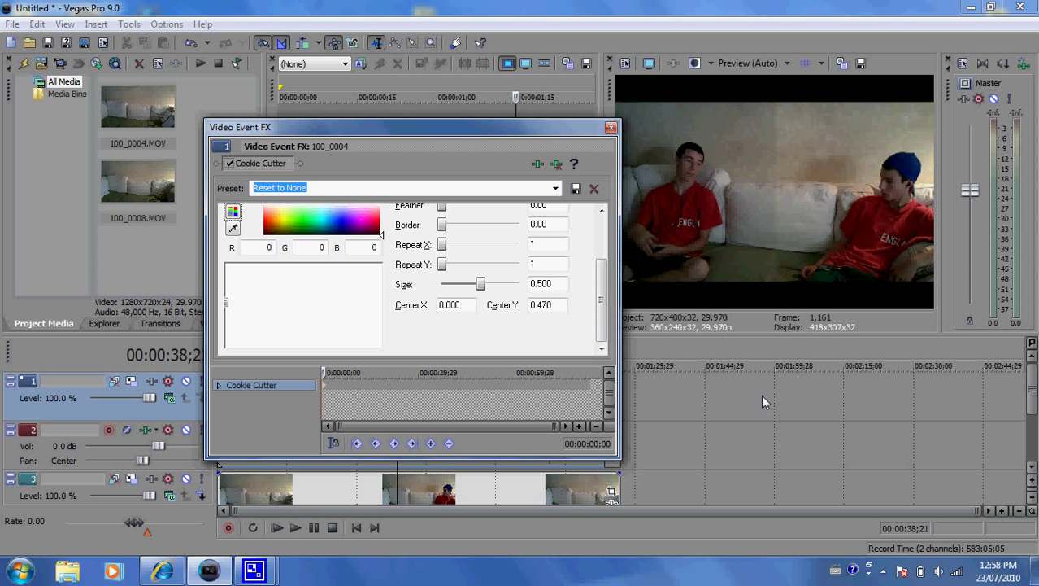
mouse_move(524, 287)
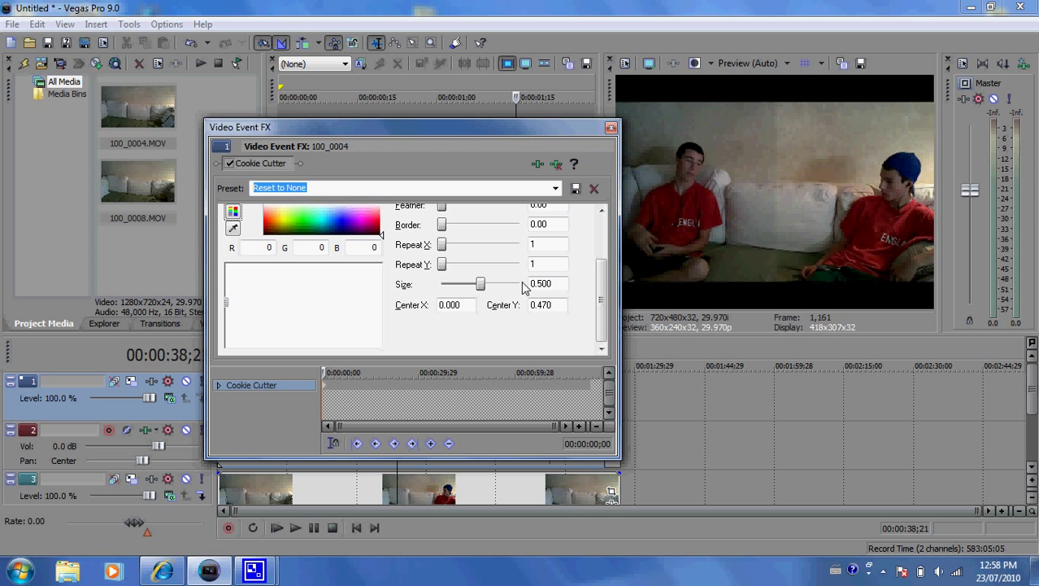
click(611, 127)
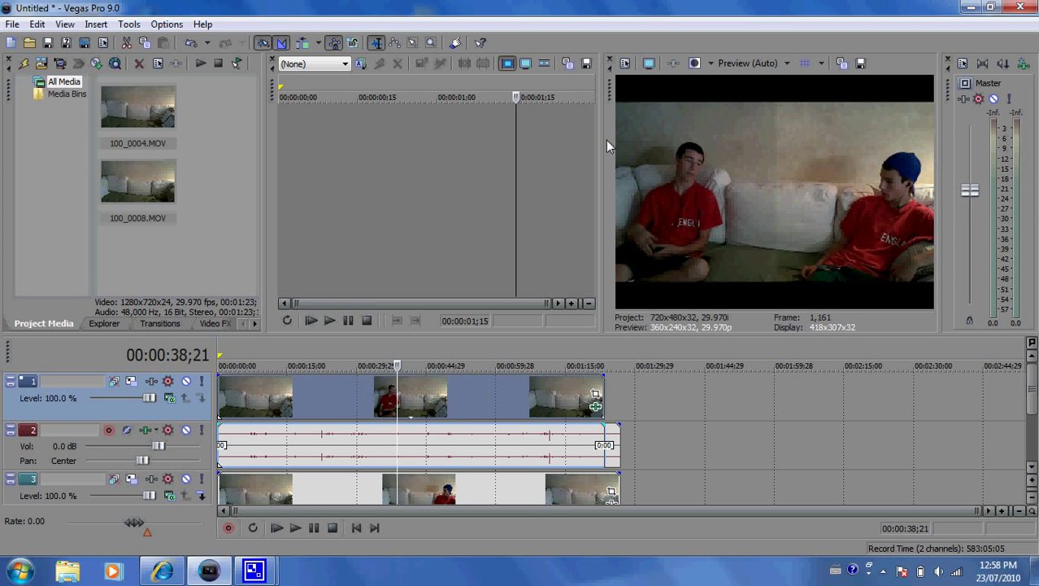
mouse_move(600, 417)
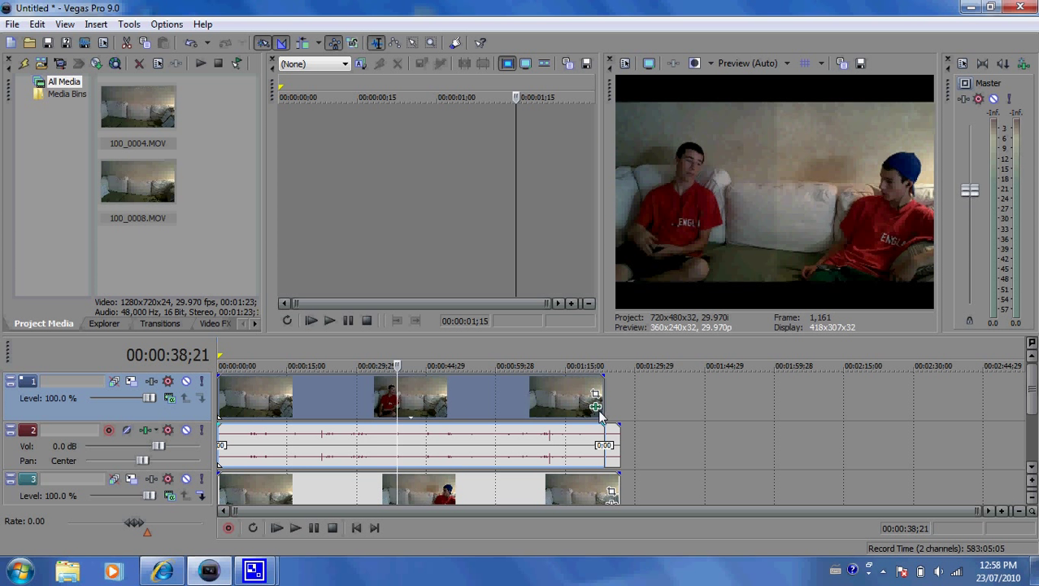
click(595, 407)
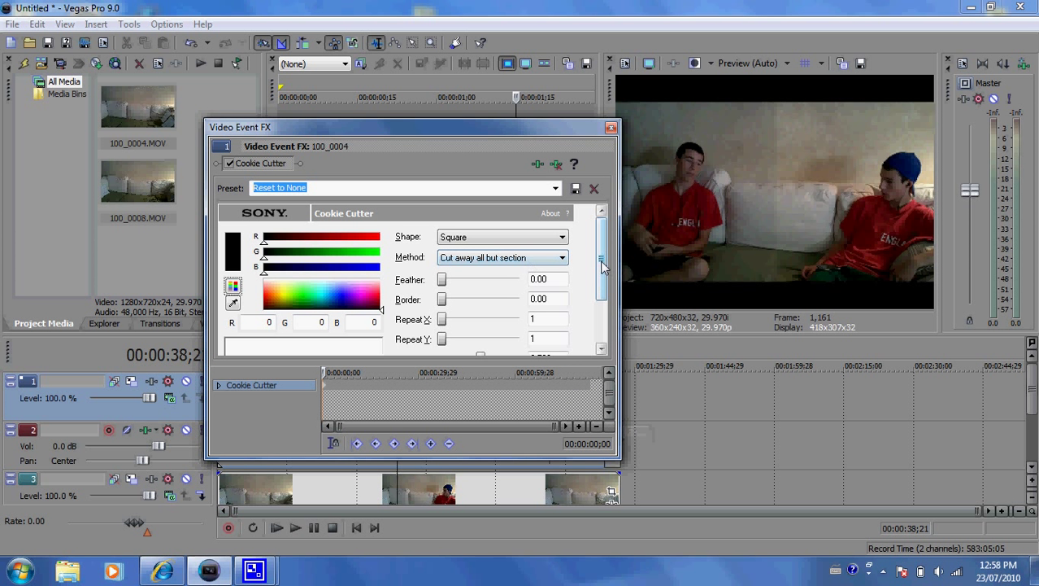
scroll(down, 3)
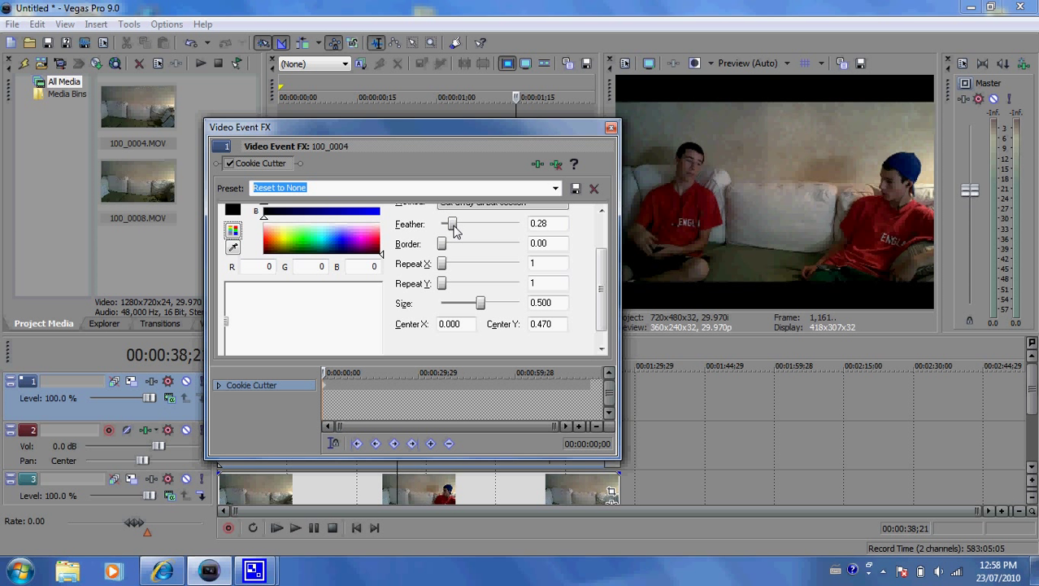
- Raise the Cookie Cutter Feather to 0.66 and close the Video Event FX window
drag(453, 224, 466, 225)
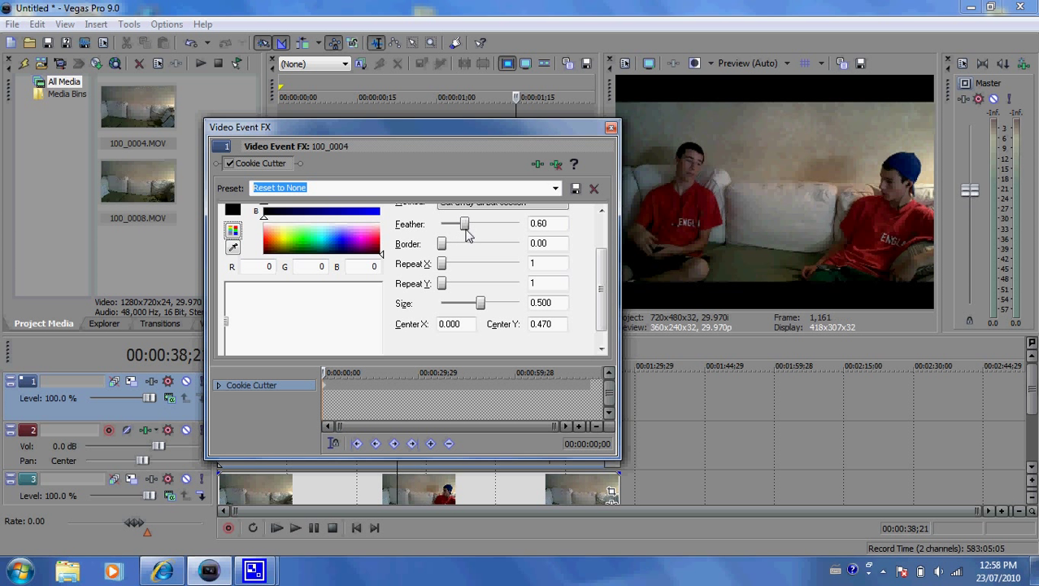
drag(465, 225, 469, 224)
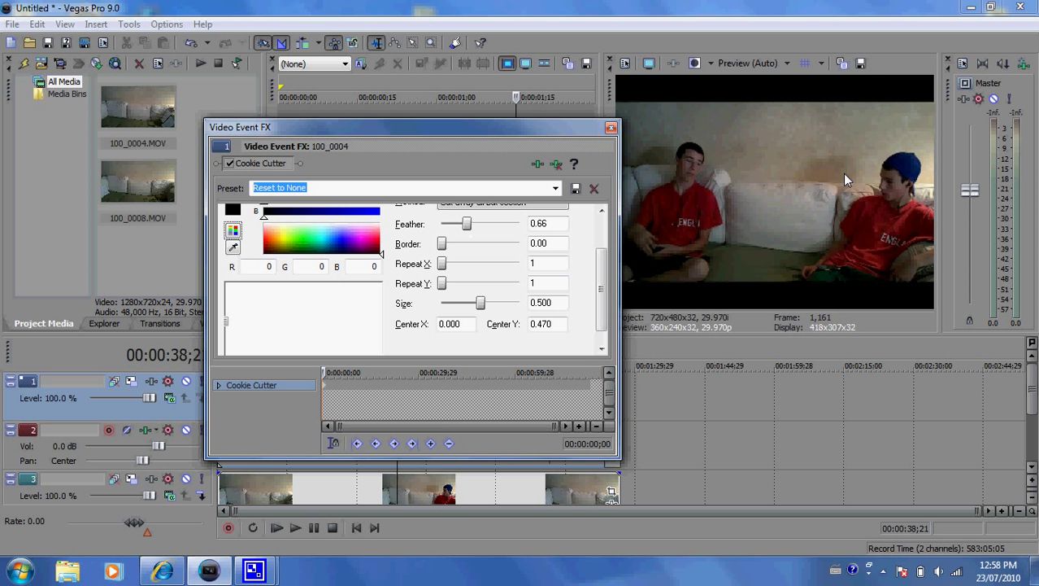
mouse_move(693, 181)
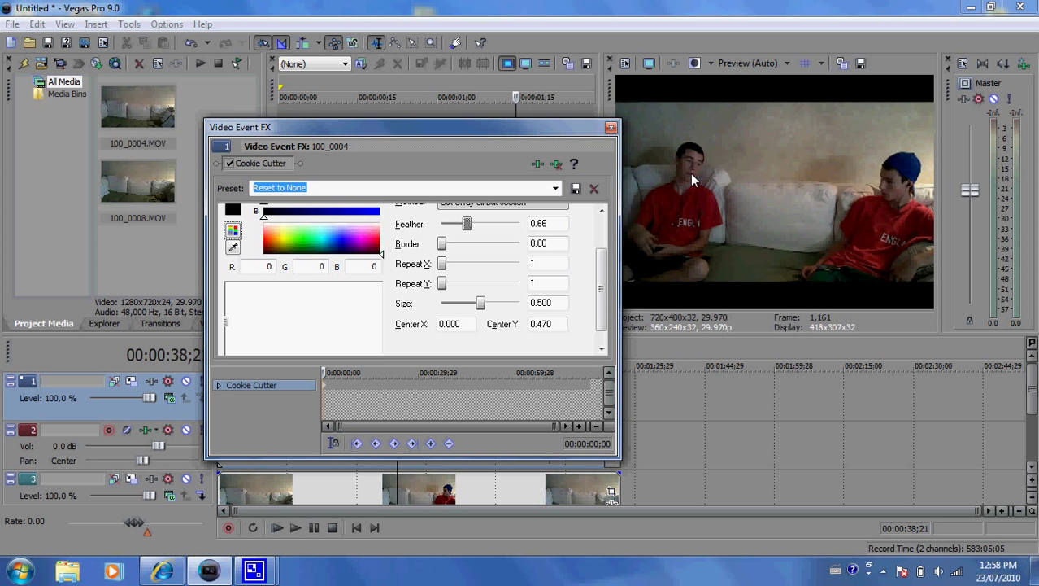
mouse_move(865, 218)
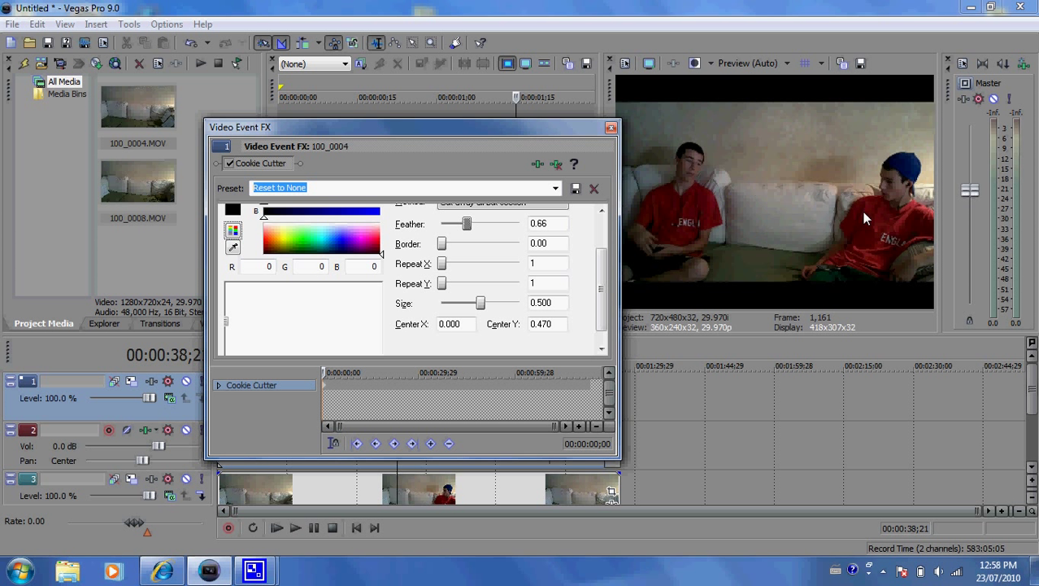
mouse_move(748, 199)
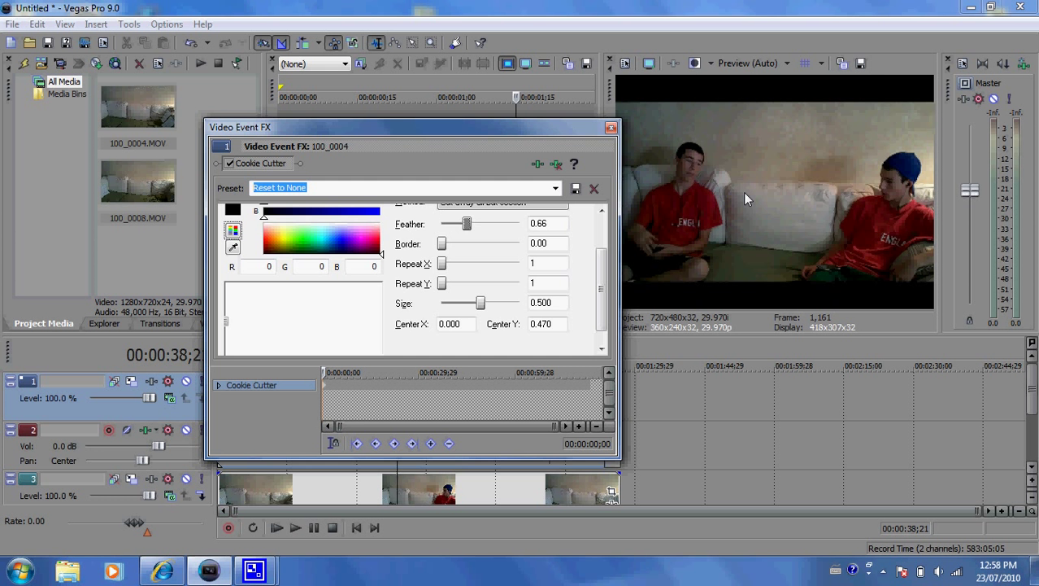
click(611, 127)
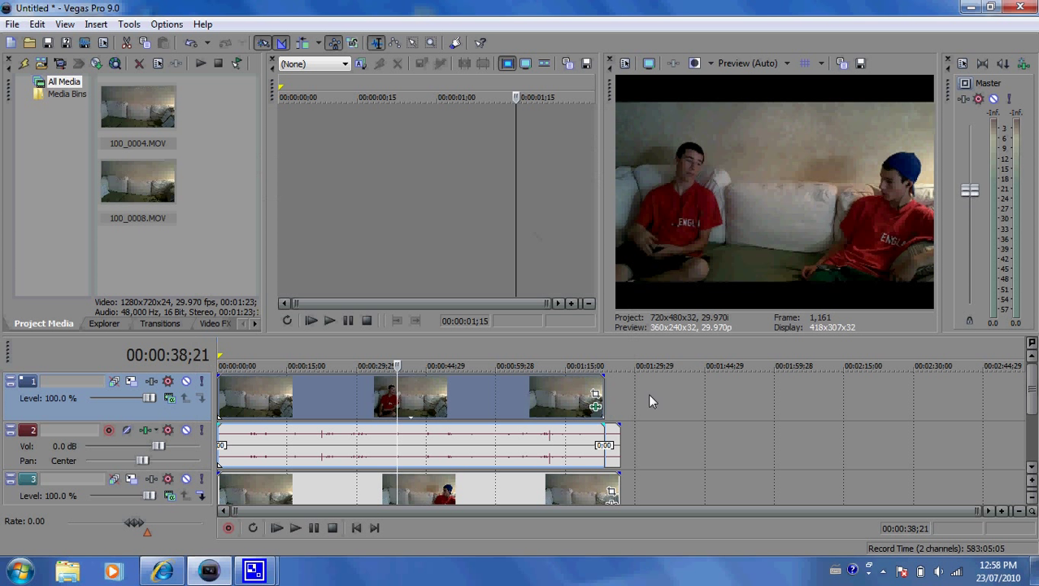
mouse_move(364, 416)
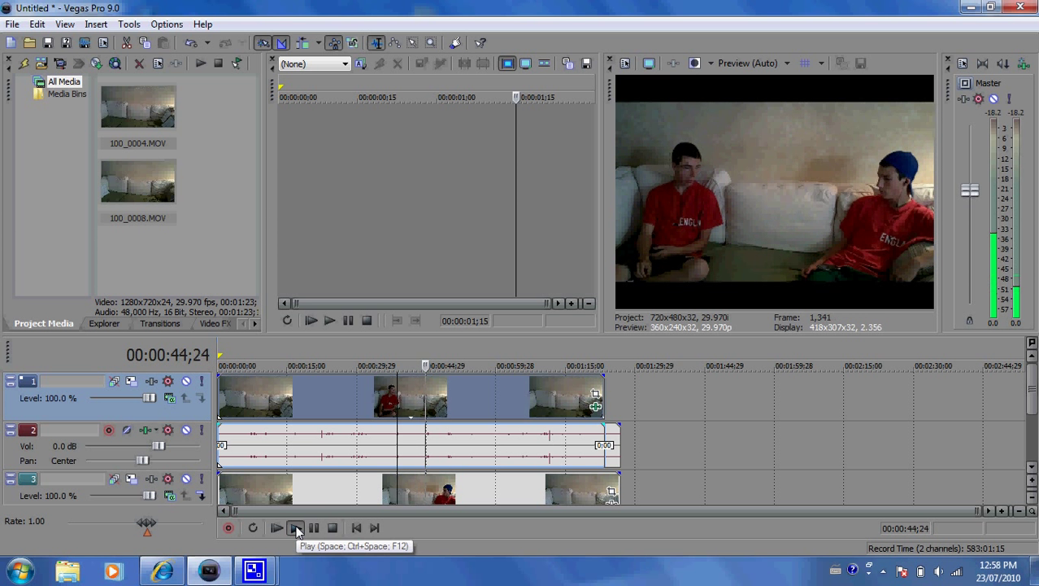
click(276, 527)
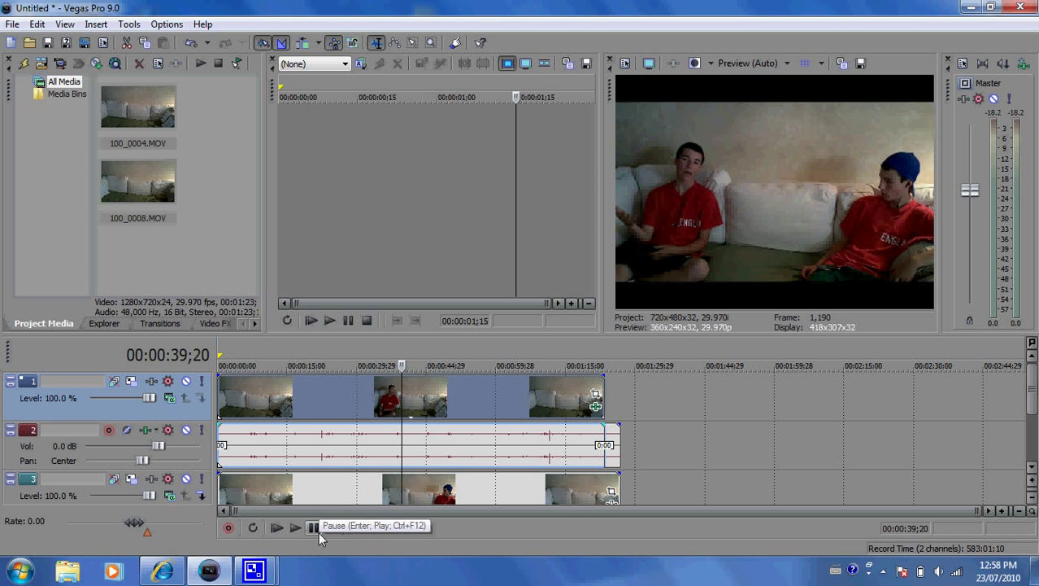
click(254, 569)
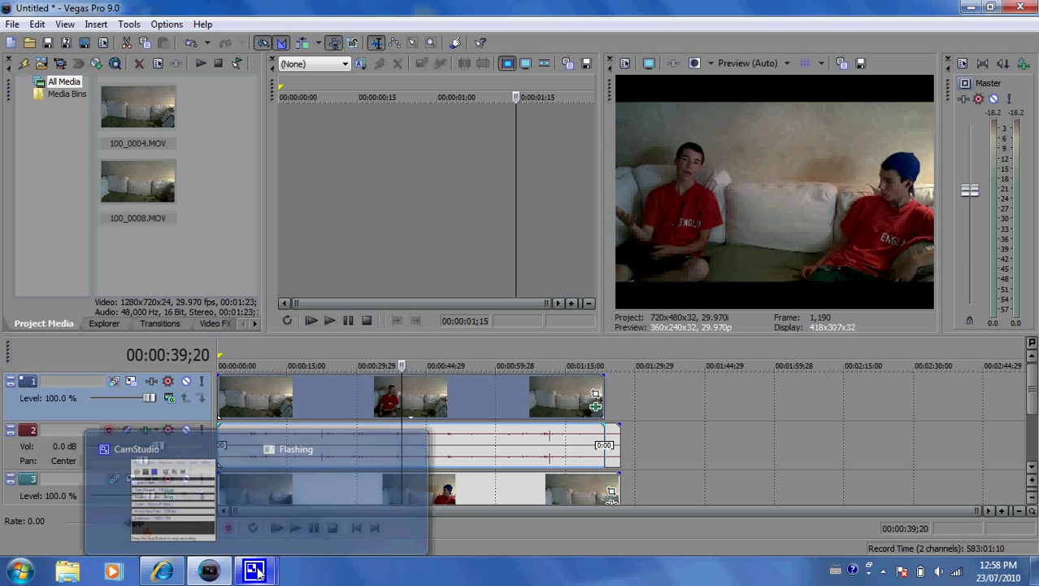